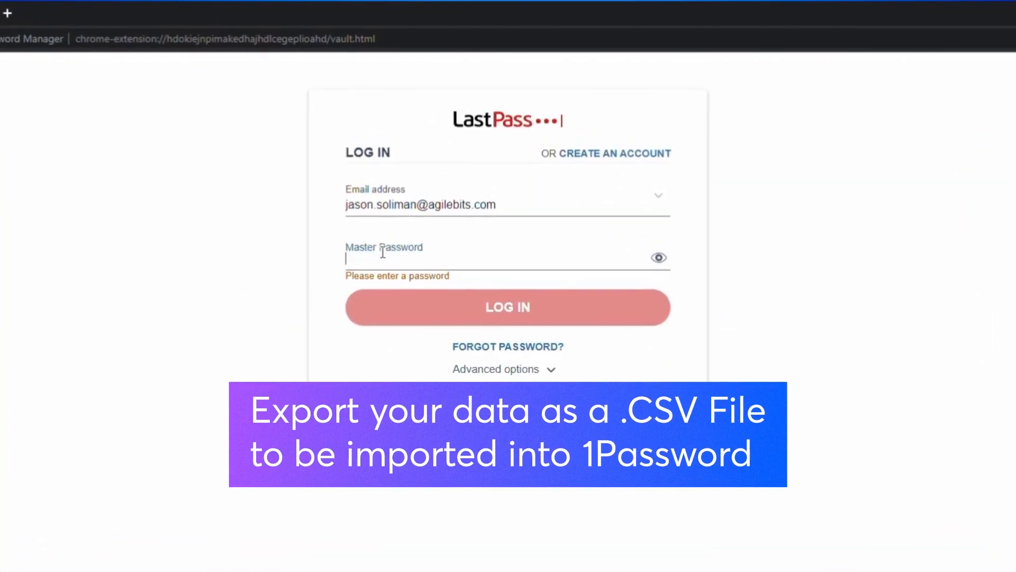
Step: Log in to the LastPass vault with the master password and begin an export via Advanced Options, re-confirming the password
{"action": "type", "text": "••••••••"}
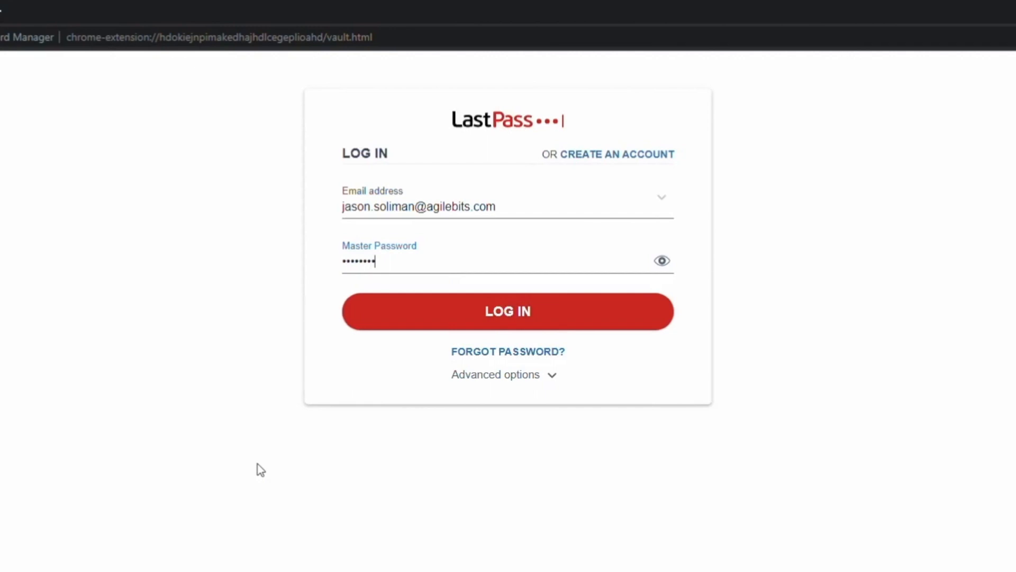
{"action": "left_click", "coordinate": [508, 311]}
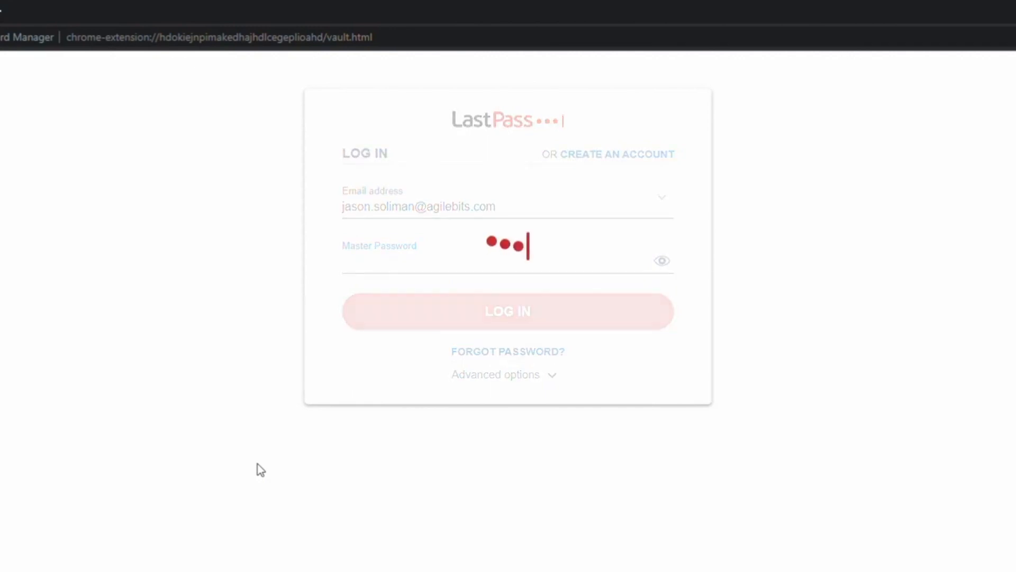
{"action": "left_click", "coordinate": [507, 311]}
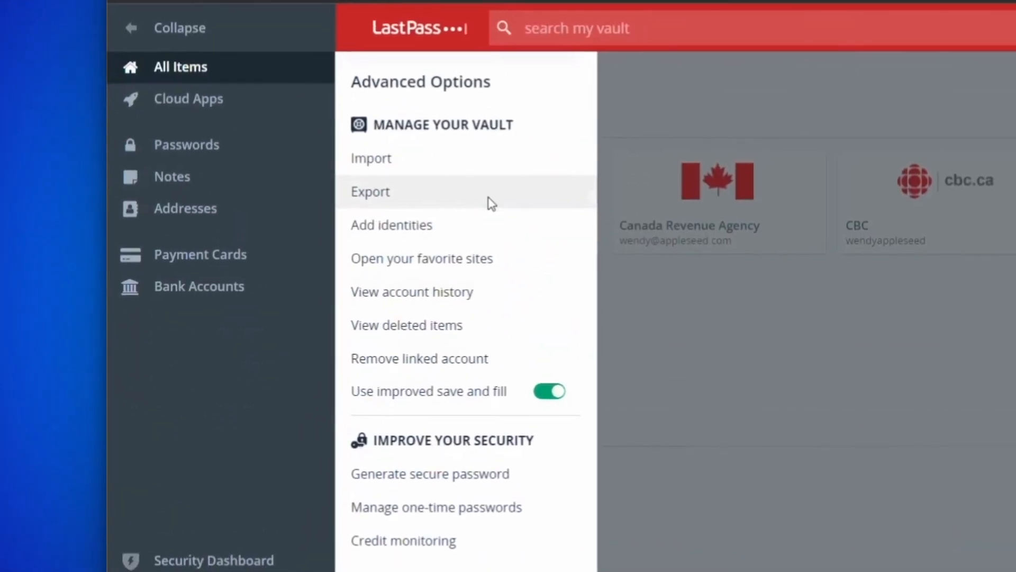
{"action": "left_click", "coordinate": [371, 191]}
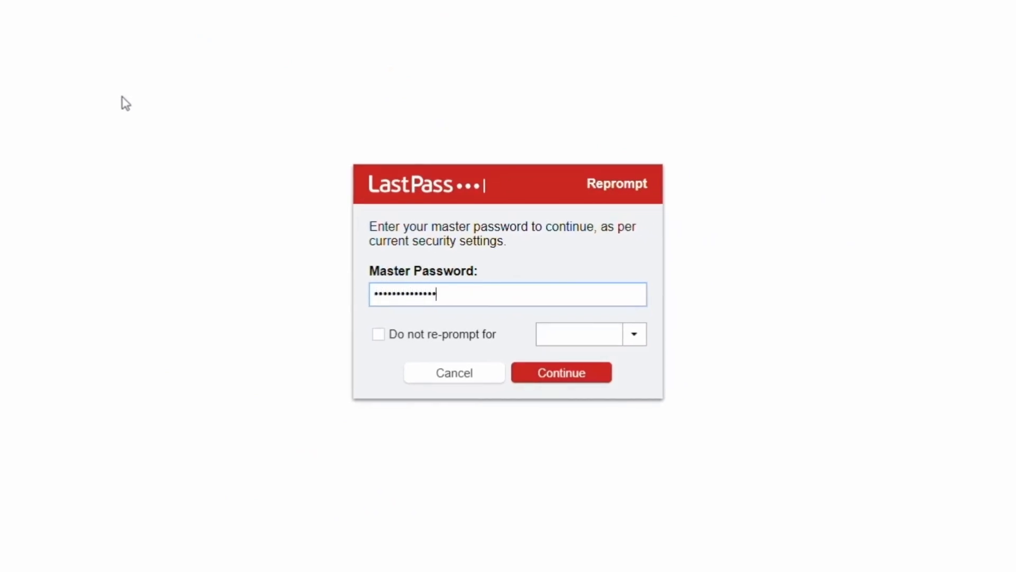
{"action": "left_click", "coordinate": [561, 372]}
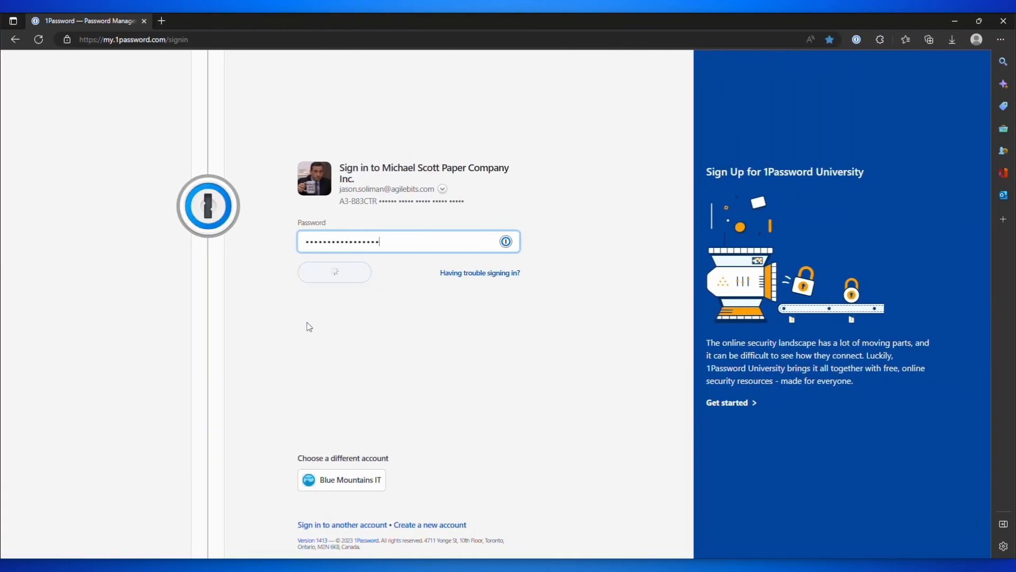
Step: Sign in to 1Password and reach the LastPass import page, ready to select a CSV file from the computer
{"action": "left_click", "coordinate": [334, 272]}
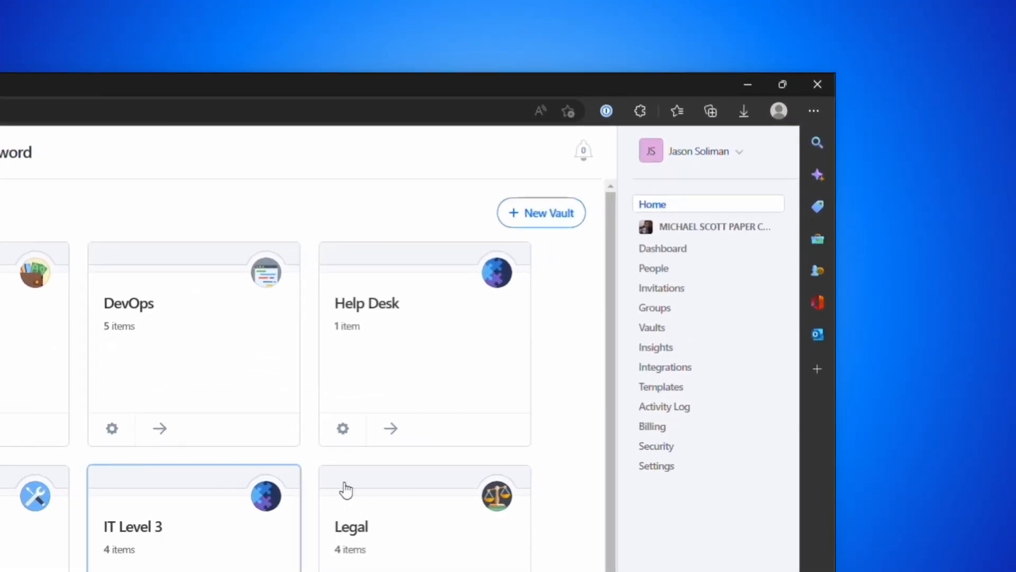
{"action": "left_click", "coordinate": [698, 151]}
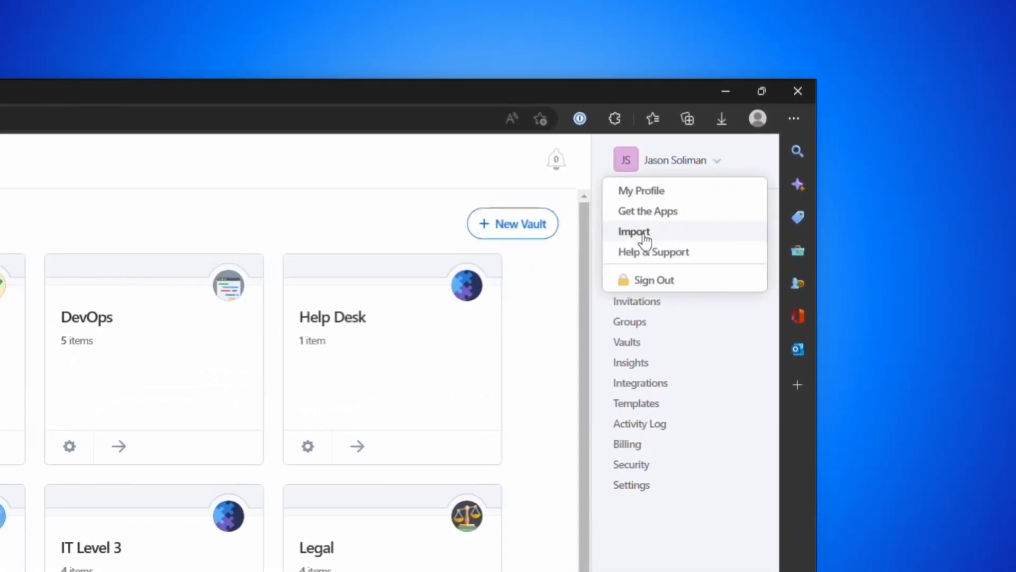
{"action": "left_click", "coordinate": [634, 232]}
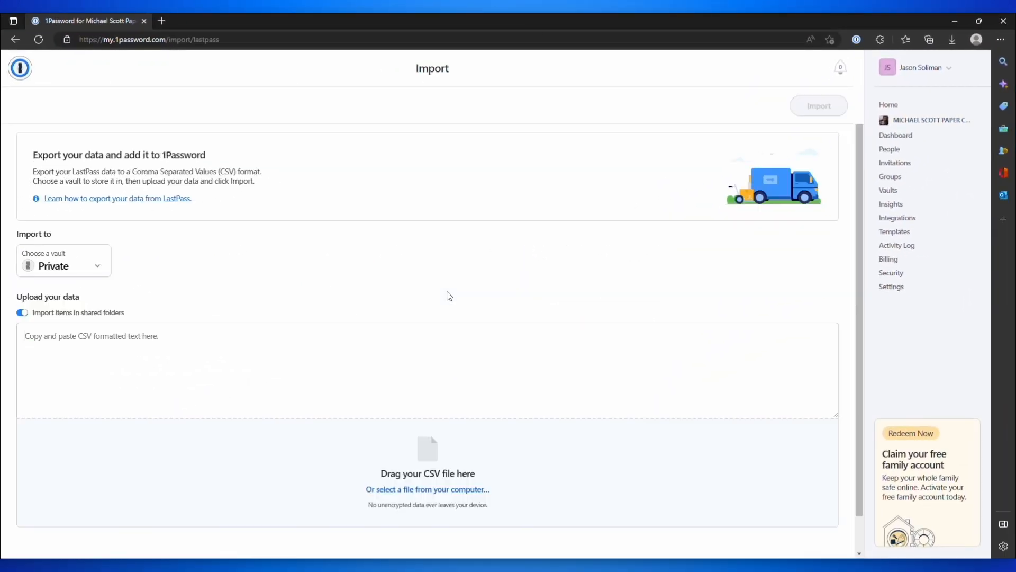
{"action": "left_click", "coordinate": [428, 489]}
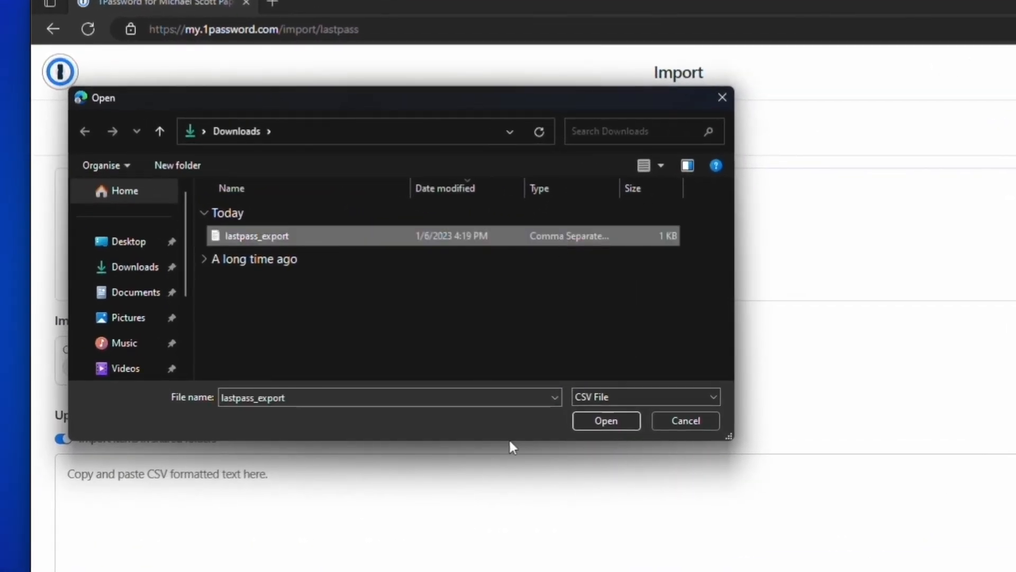
Step: Import the lastpass_export CSV into the Private vault, adding 7 items, and show the imported items
{"action": "left_click", "coordinate": [606, 421]}
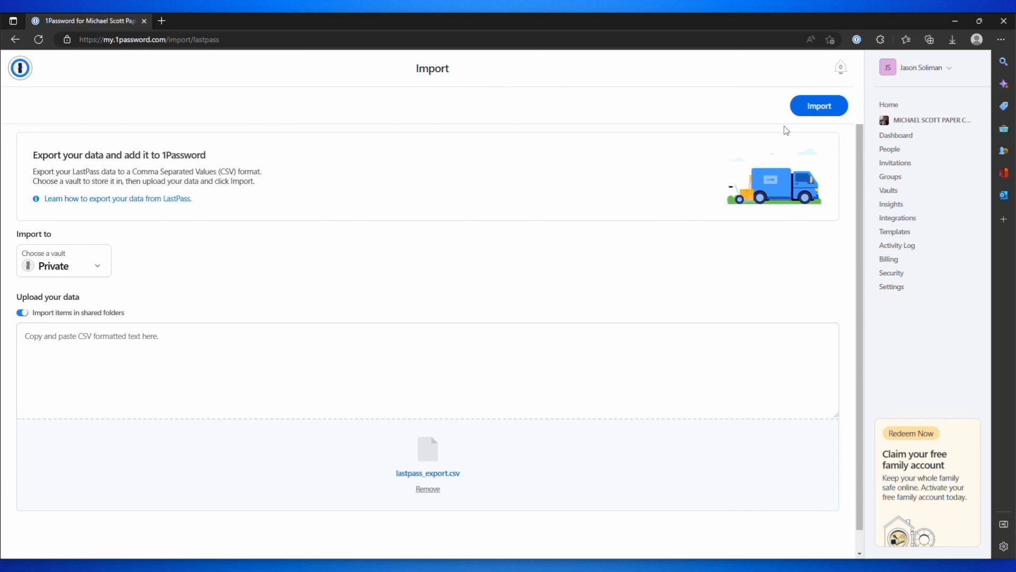
{"action": "left_click", "coordinate": [820, 106]}
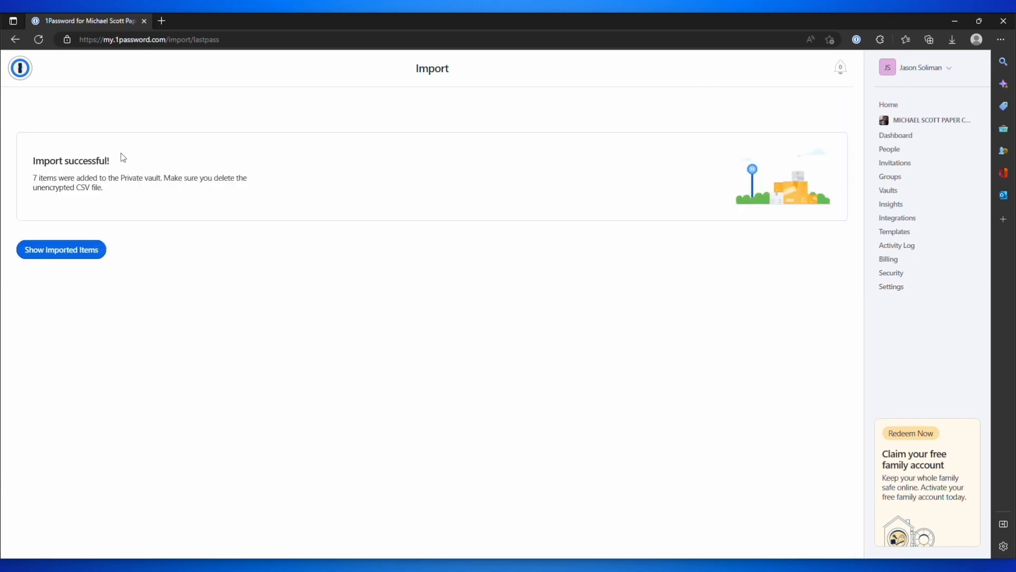
{"action": "mouse_move", "coordinate": [105, 253]}
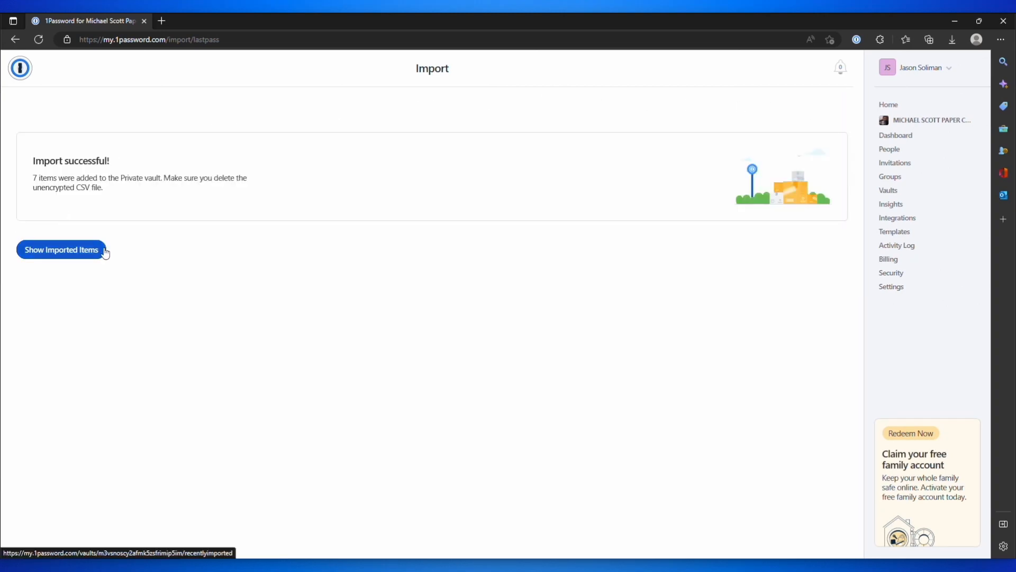
{"action": "left_click", "coordinate": [61, 250]}
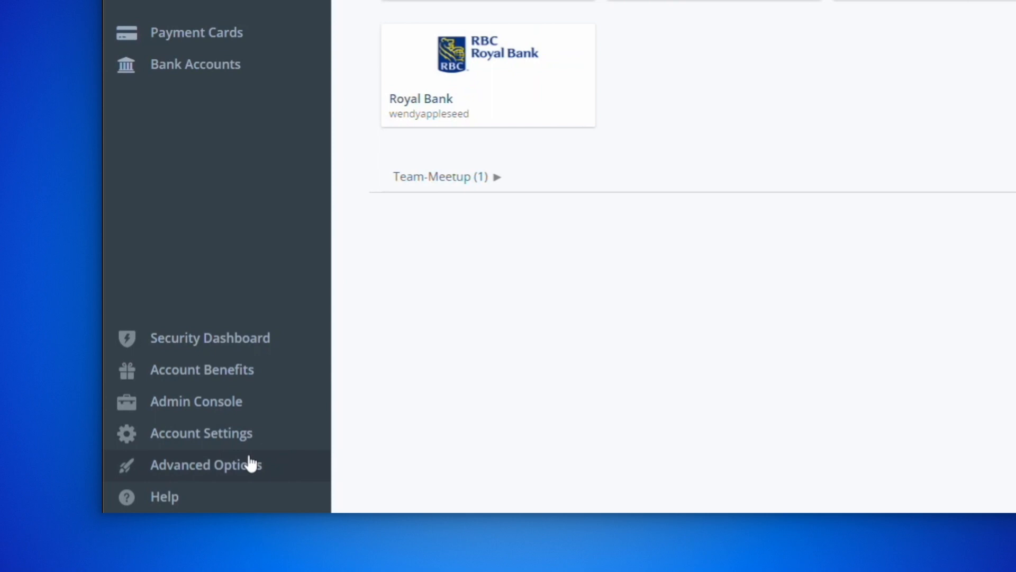
Step: Request a vault export from Advanced Options and approve it with Continue export in the Gmail verification email
{"action": "left_click", "coordinate": [205, 464]}
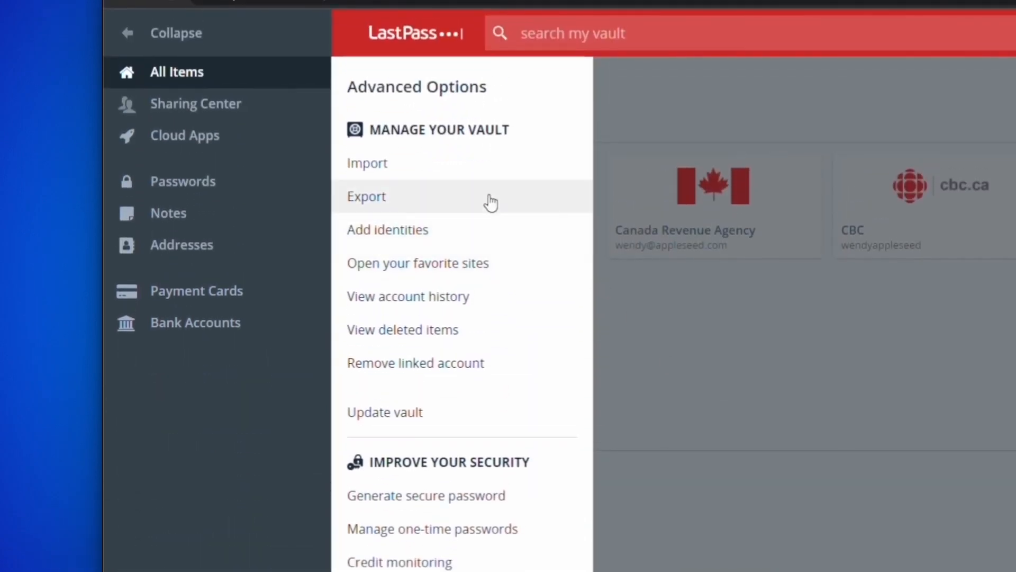
{"action": "left_click", "coordinate": [366, 197]}
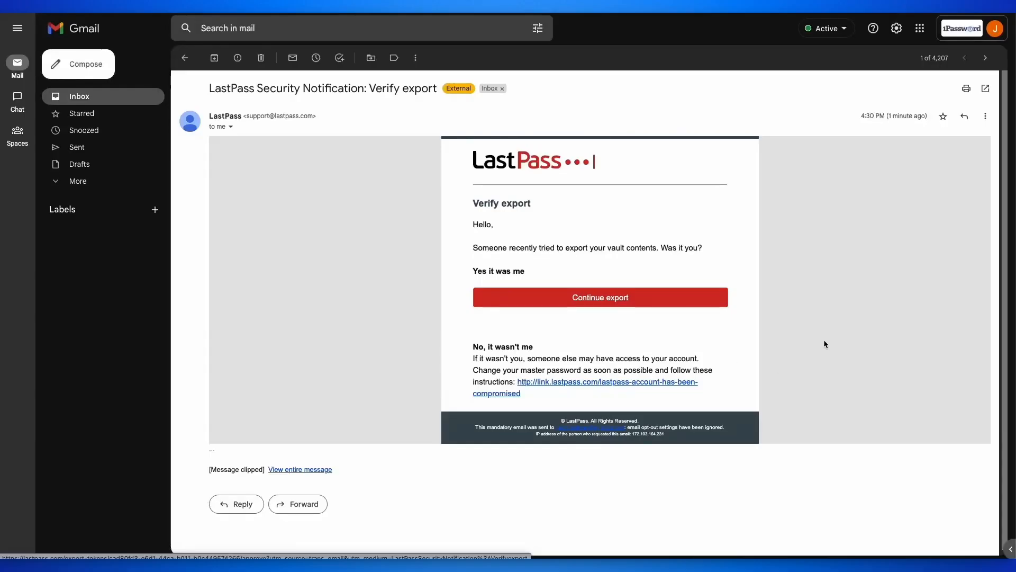
{"action": "mouse_move", "coordinate": [580, 307]}
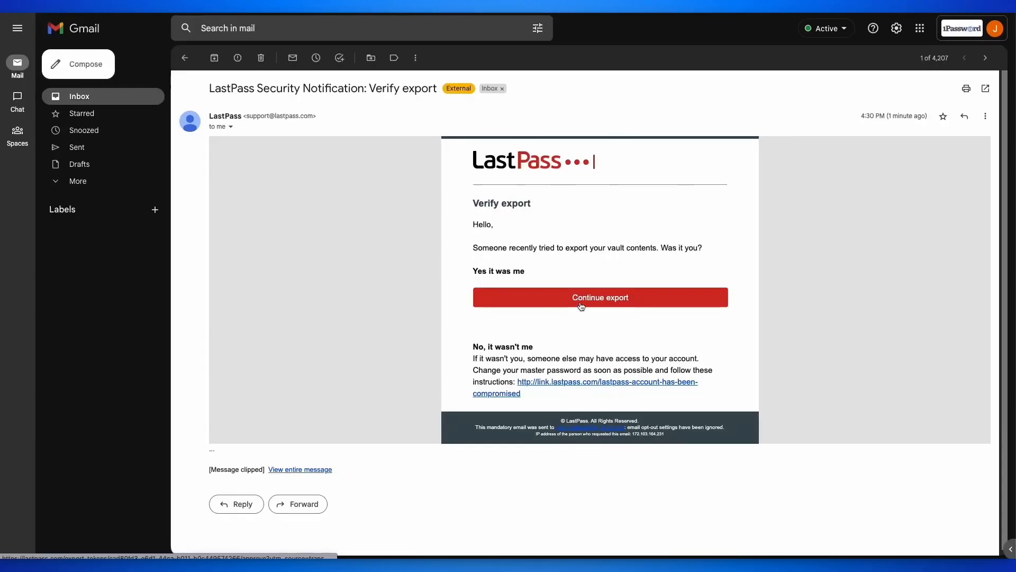
{"action": "left_click", "coordinate": [600, 296]}
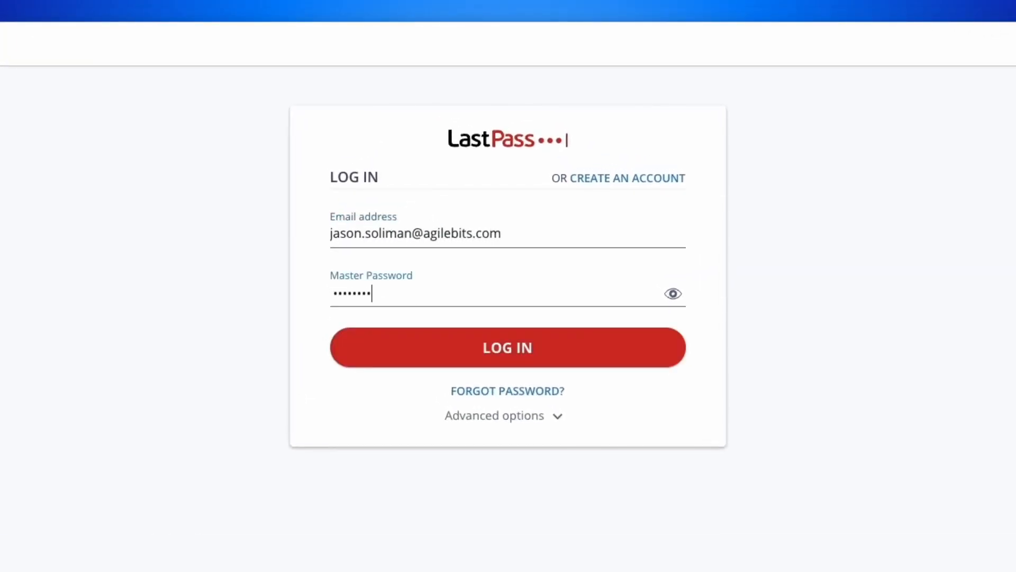
Step: Log back in to LastPass and start the vault export again, submitting the master password to proceed
{"action": "left_click", "coordinate": [507, 347]}
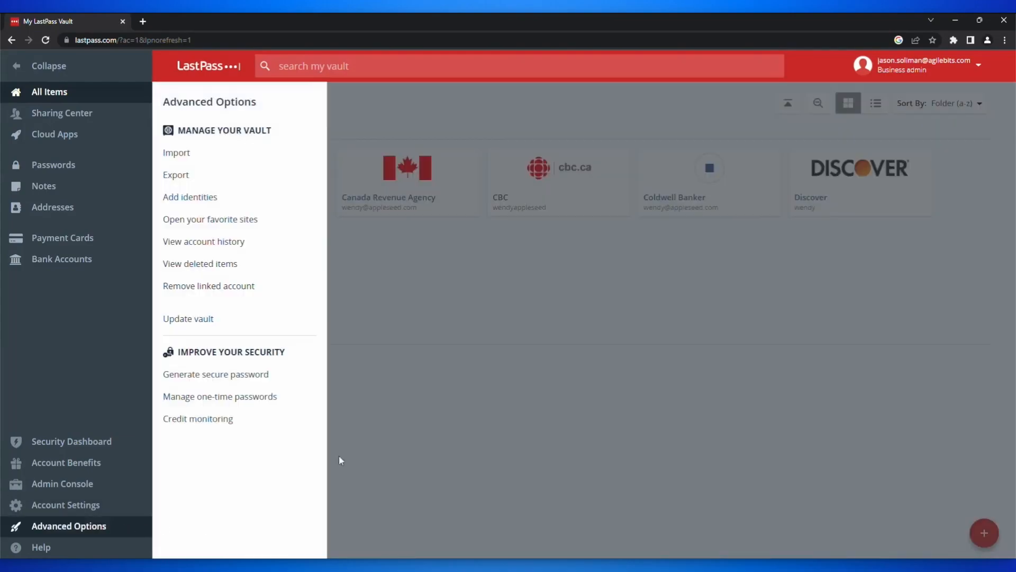
{"action": "left_click", "coordinate": [176, 174]}
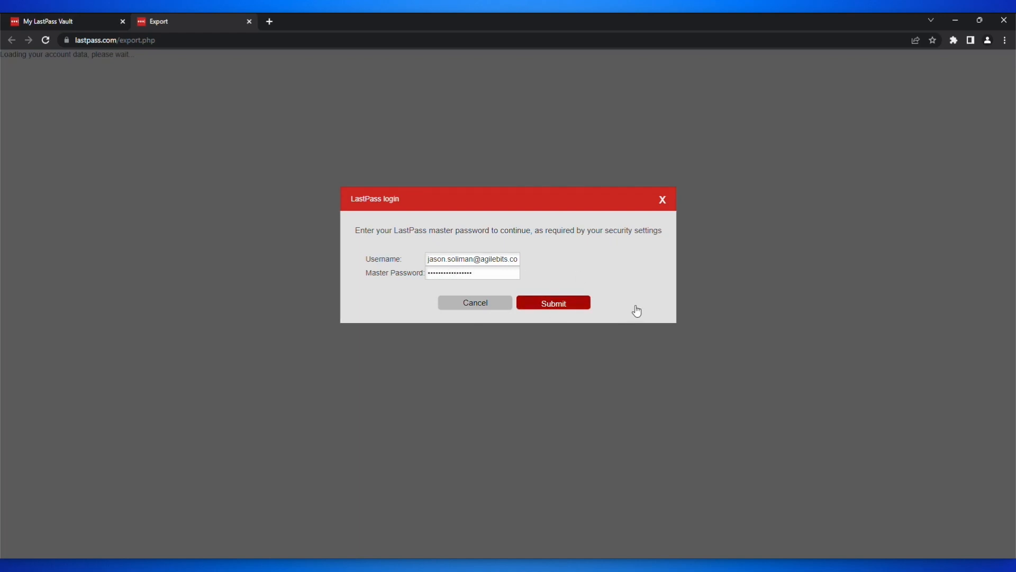
{"action": "left_click", "coordinate": [552, 303]}
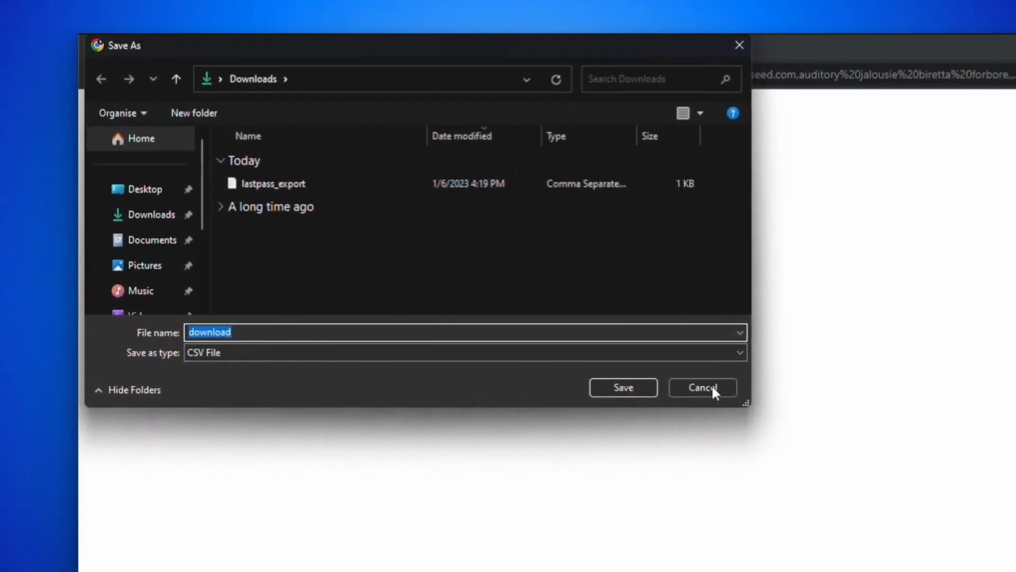
Step: Cancel saving the export as a file and copy all the exported CSV text from the export.php page
{"action": "left_click", "coordinate": [703, 388]}
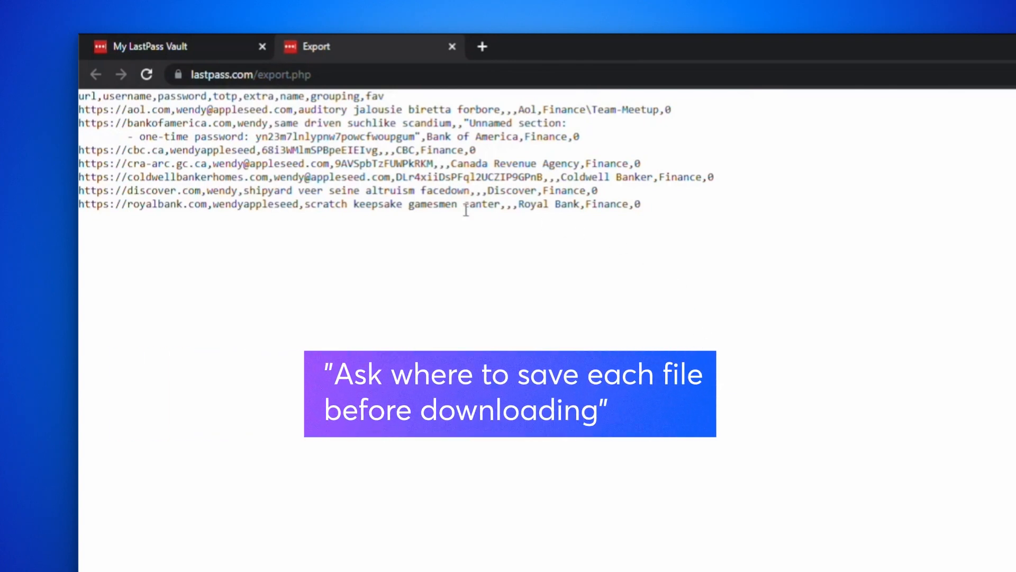
{"action": "key", "text": "ctrl+a"}
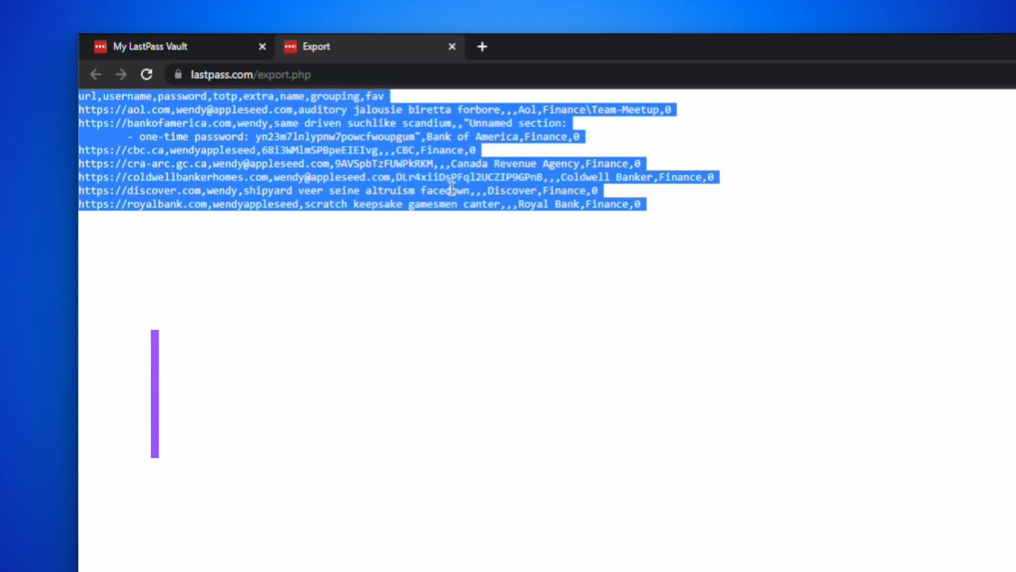
{"action": "key", "text": "Ctrl+C"}
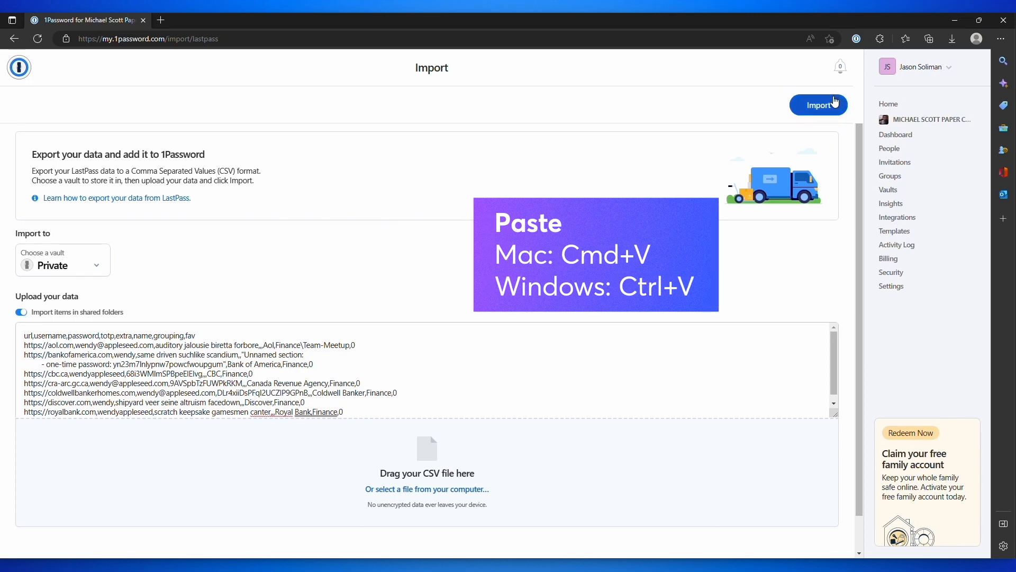
Step: Import the pasted CSV data into the Private vault and show the 7 recently imported items
{"action": "left_click", "coordinate": [818, 105]}
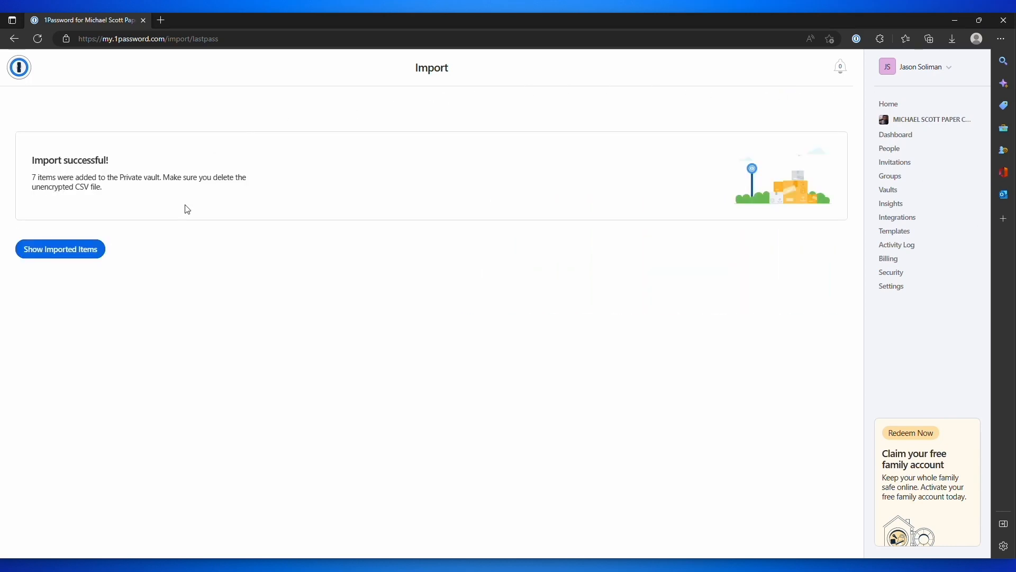
{"action": "left_click", "coordinate": [59, 249]}
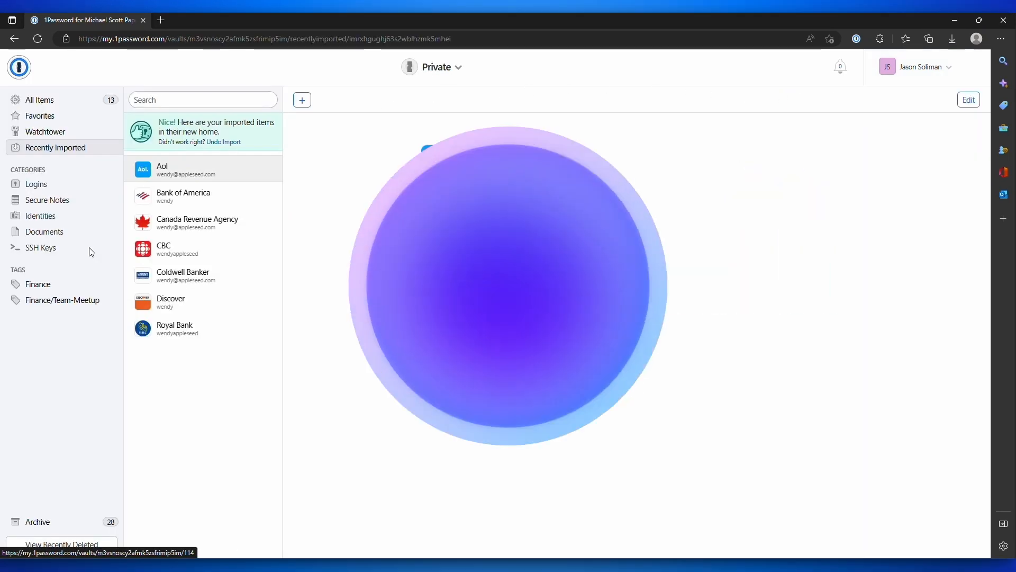